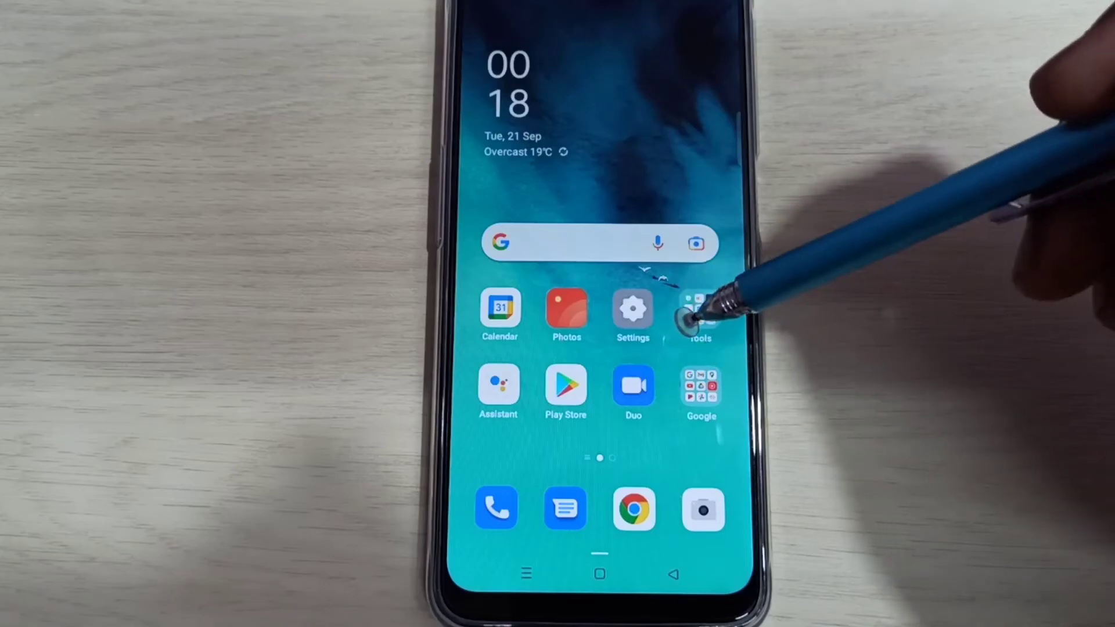
- Open Settings and scroll down to About phone (model CPH2321, Android 11)
left_click(632, 308)
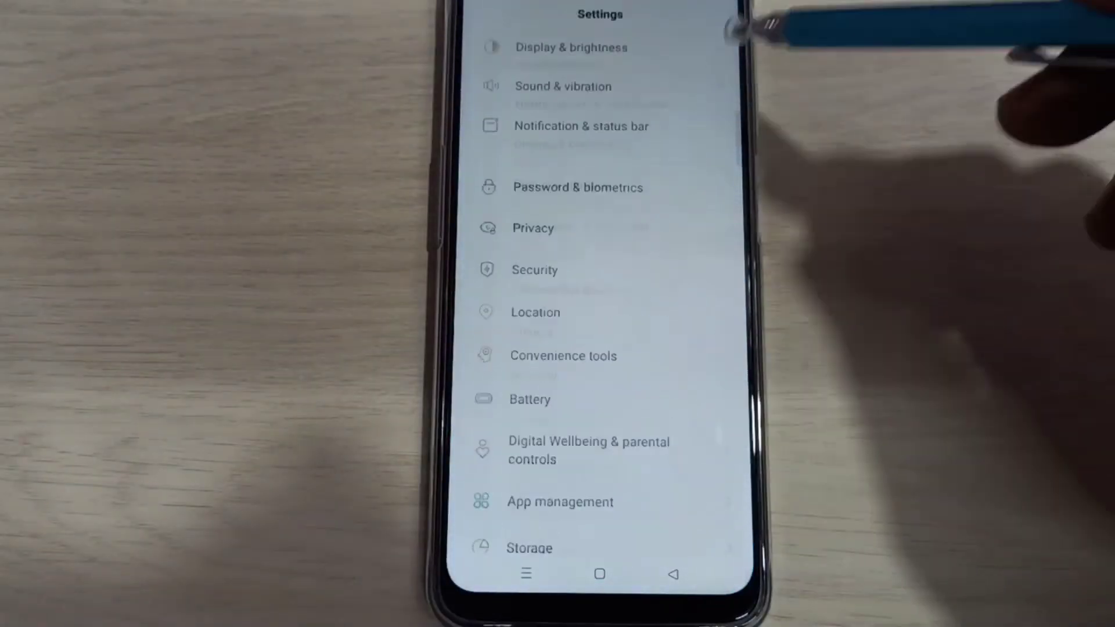
scroll("down", 3)
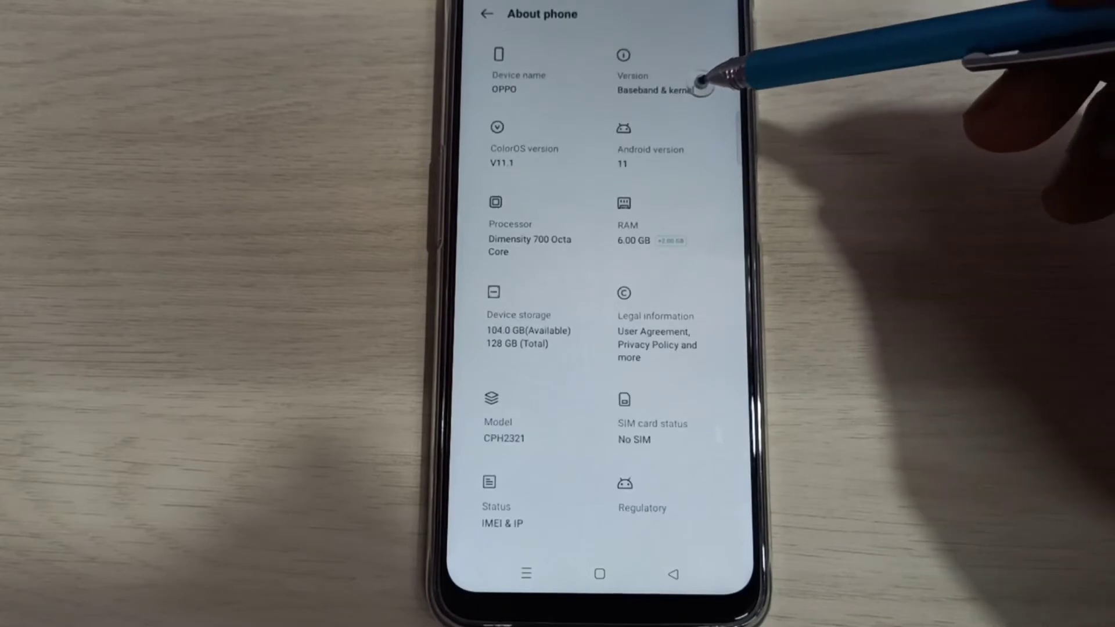
- Open the Version page and tap Build number until 'You are now in Developer mode!' appears
left_click(633, 71)
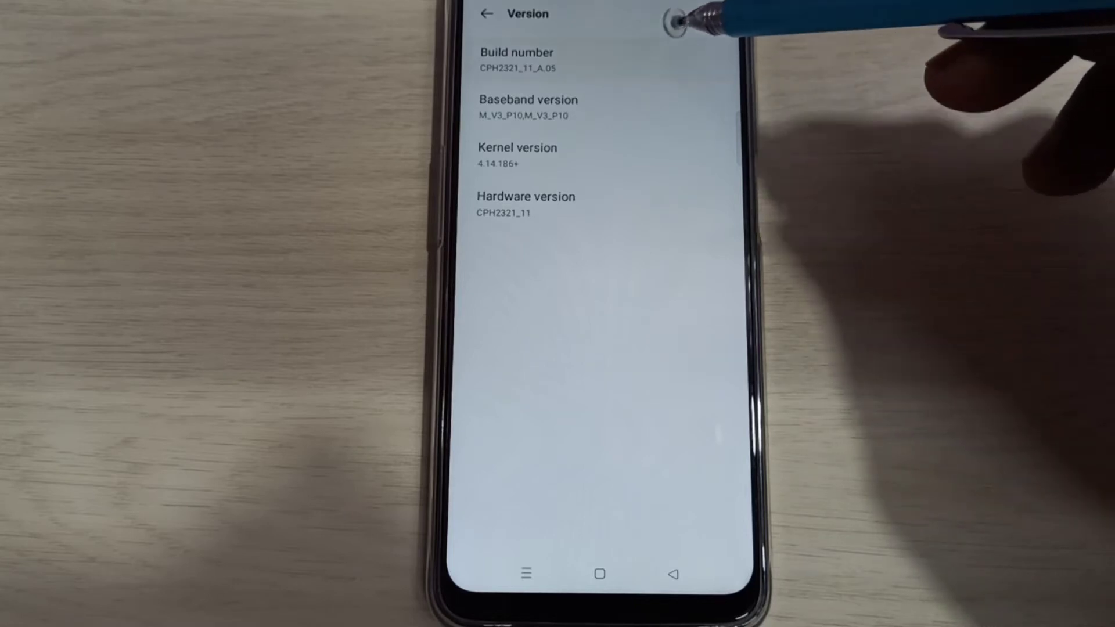
left_click(516, 59)
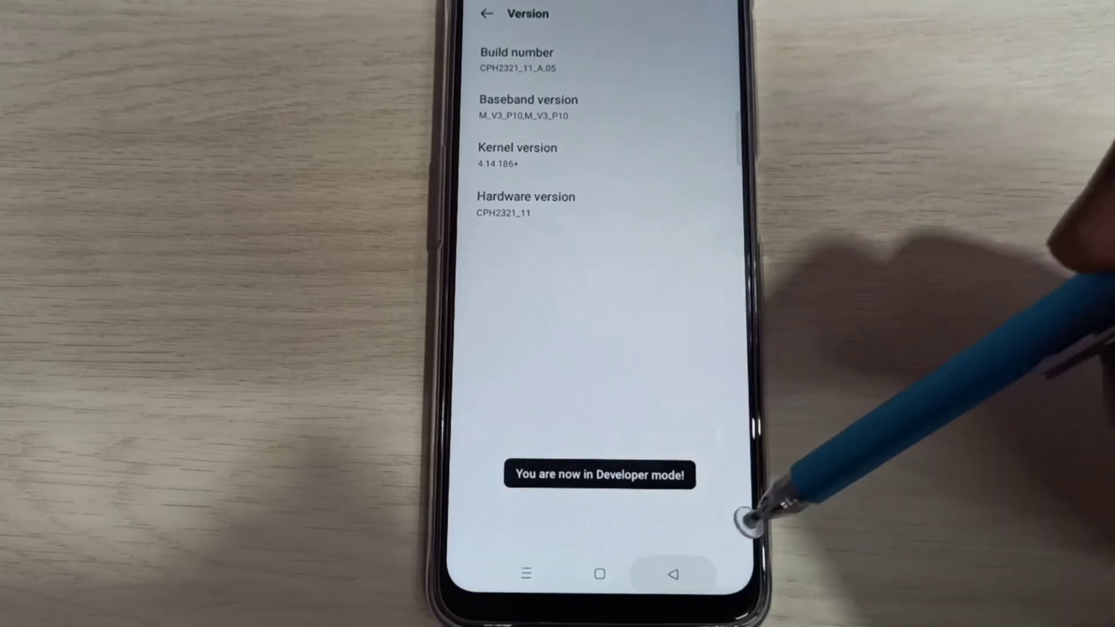
- Return to the main Settings list and go into Additional Settings toward Developer options
left_click(487, 14)
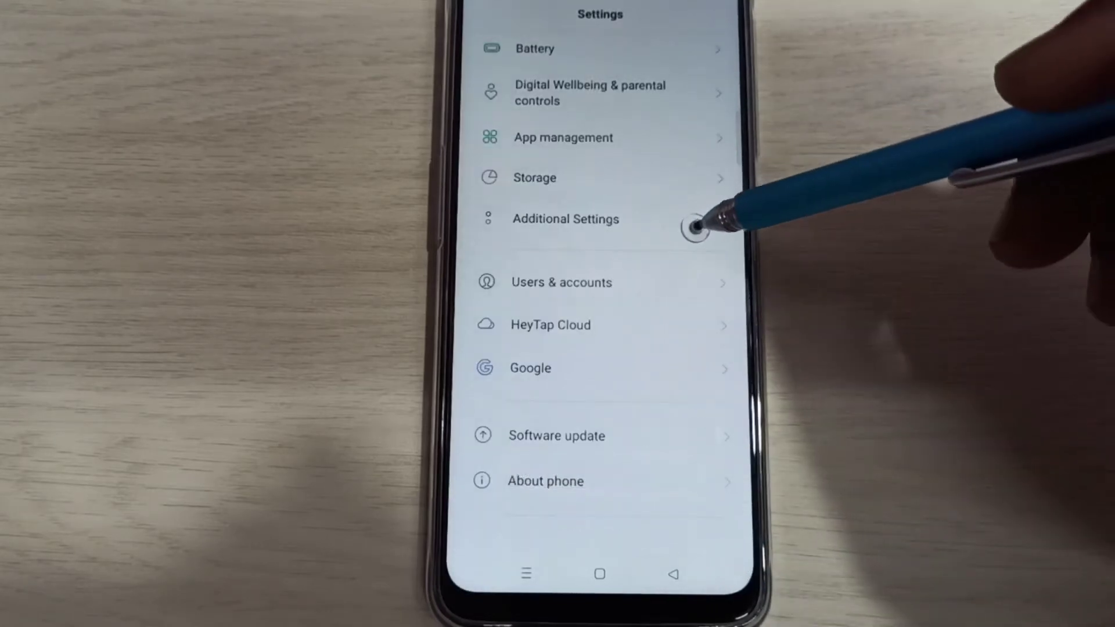
left_click(565, 219)
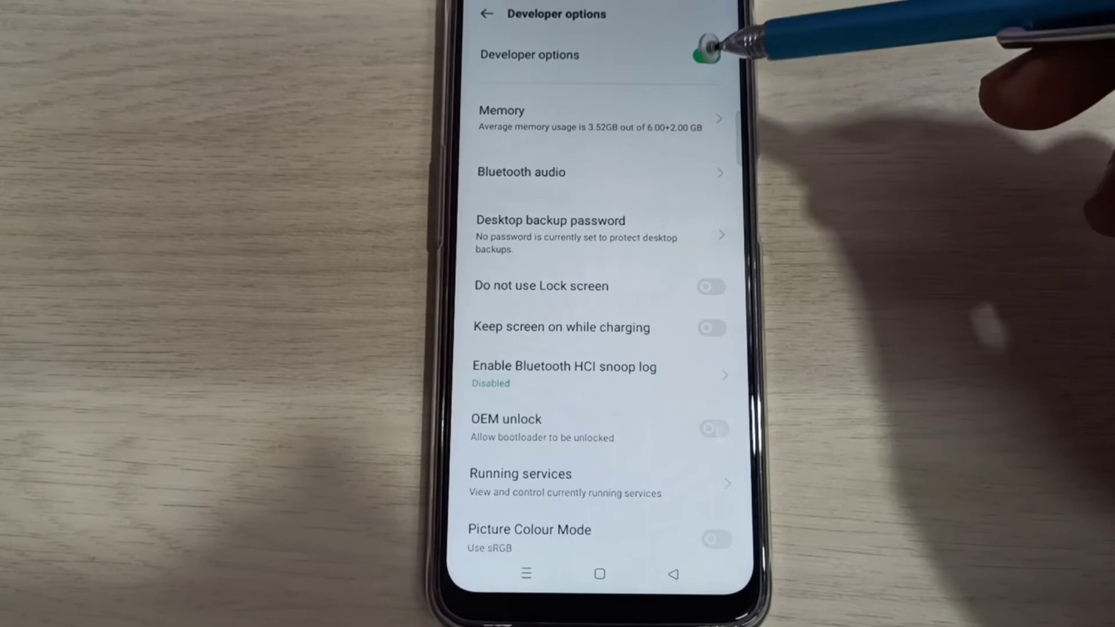
- Scroll to the Debugging section and switch USB debugging on, then off again
scroll("down", 3)
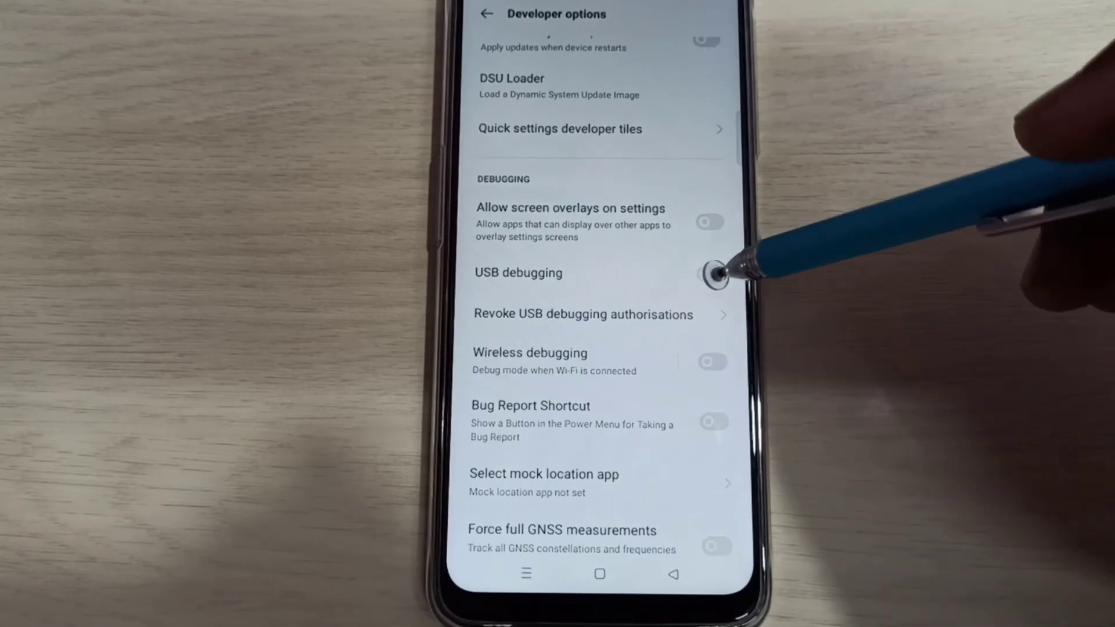
left_click(709, 275)
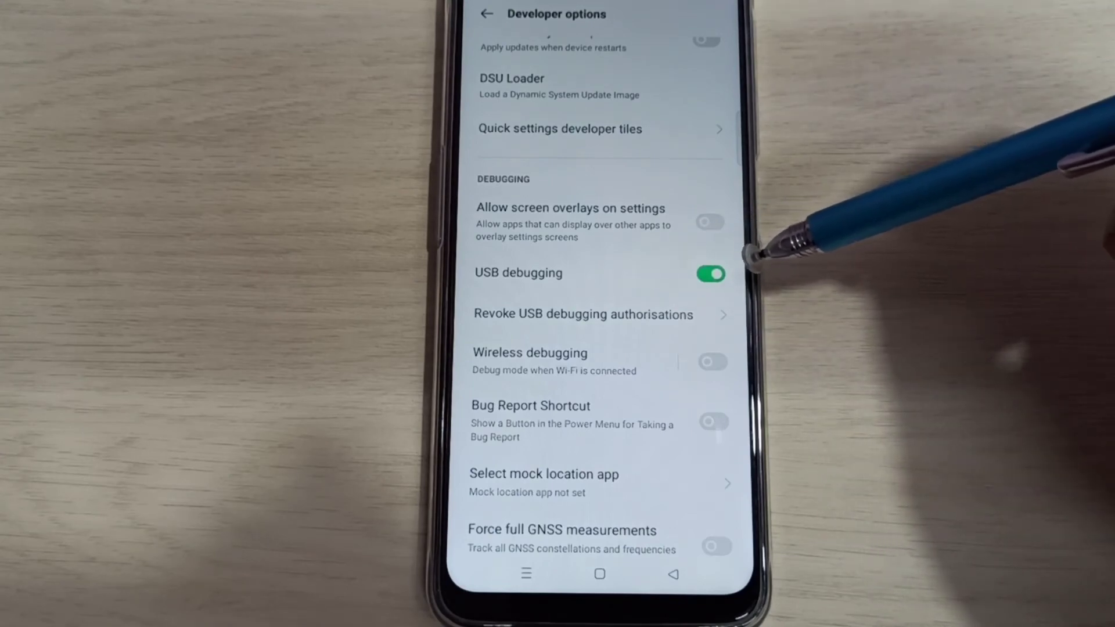
left_click(710, 274)
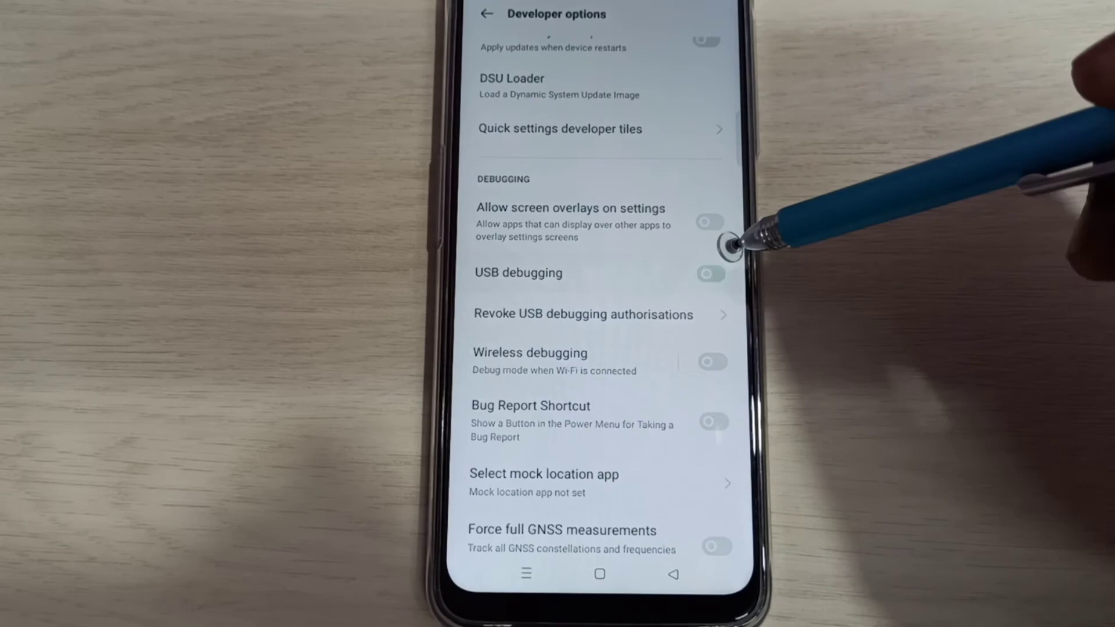
- Turn off the Developer options master switch and return to Additional Settings
scroll("down", 3)
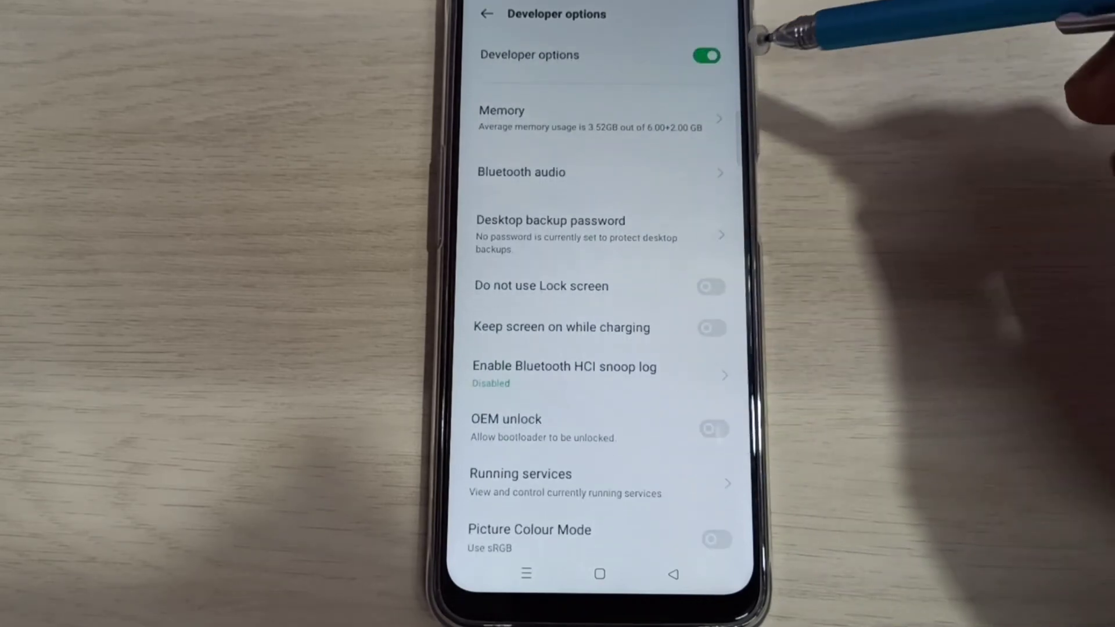
left_click(705, 56)
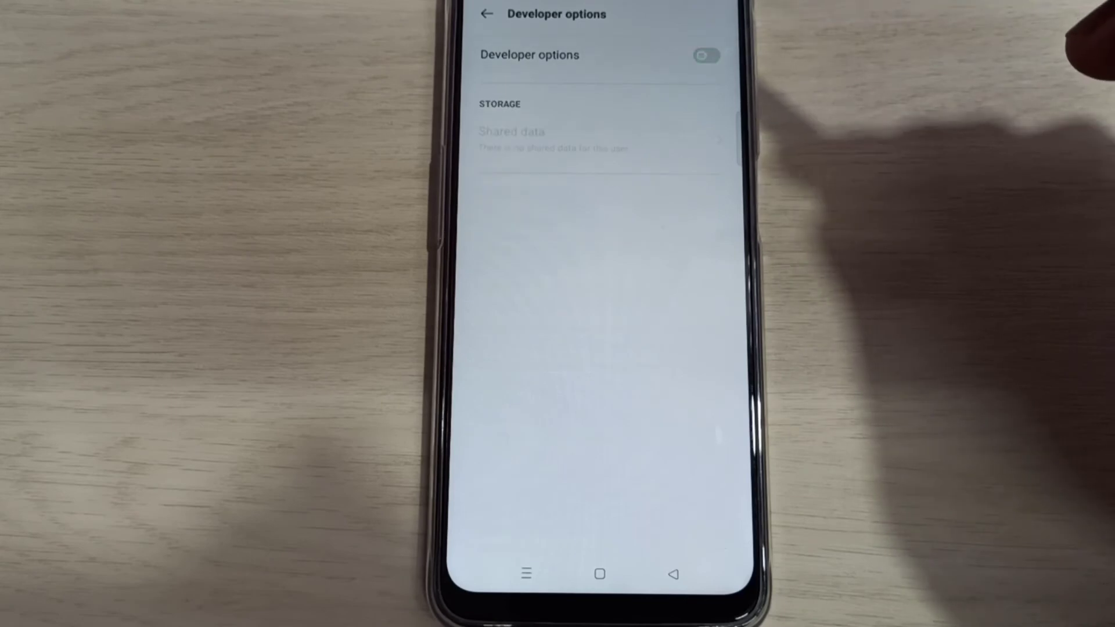
left_click(488, 13)
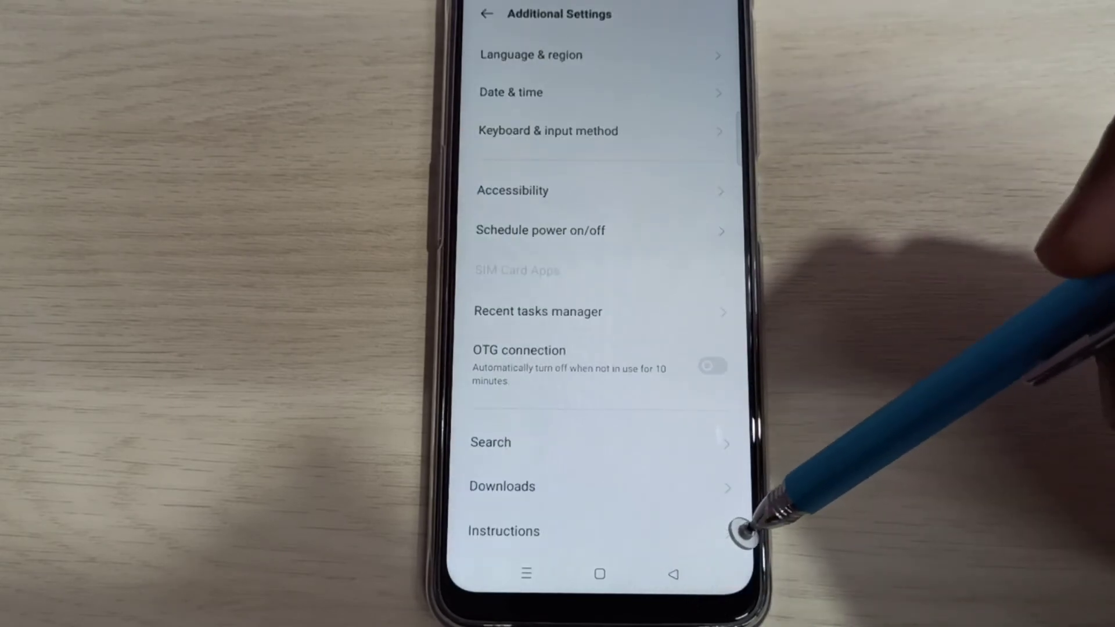
left_click(487, 13)
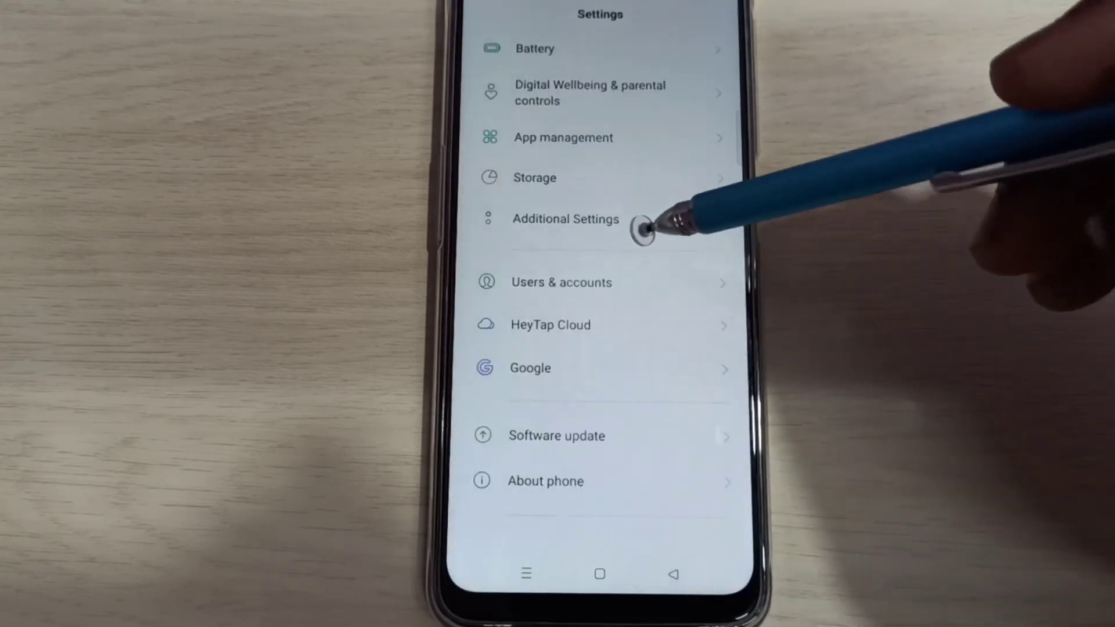
left_click(565, 219)
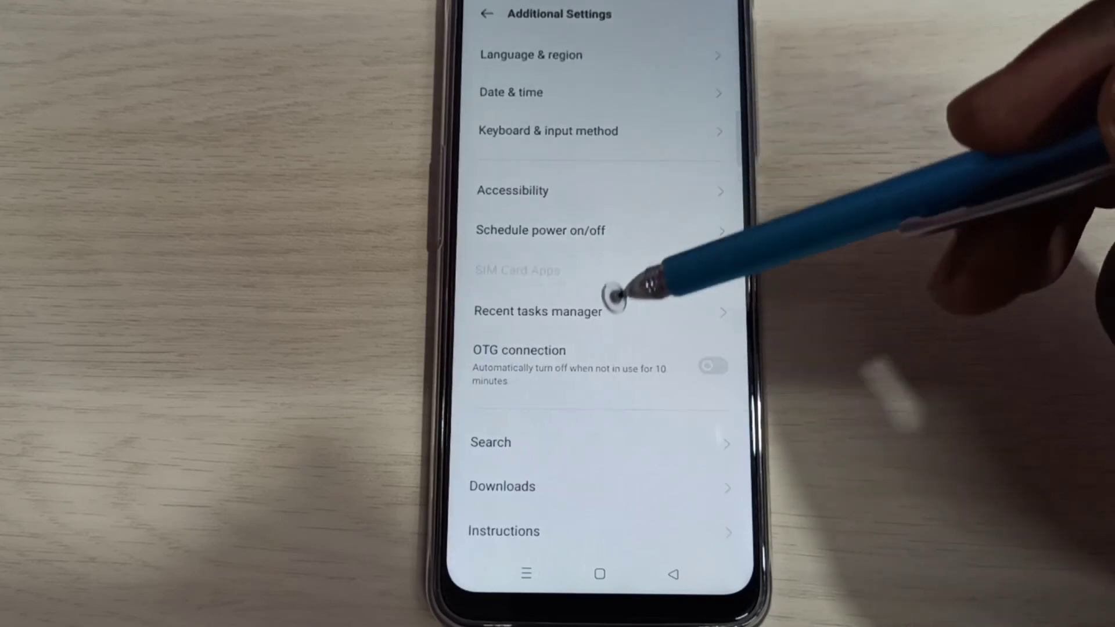
mouse_move(768, 470)
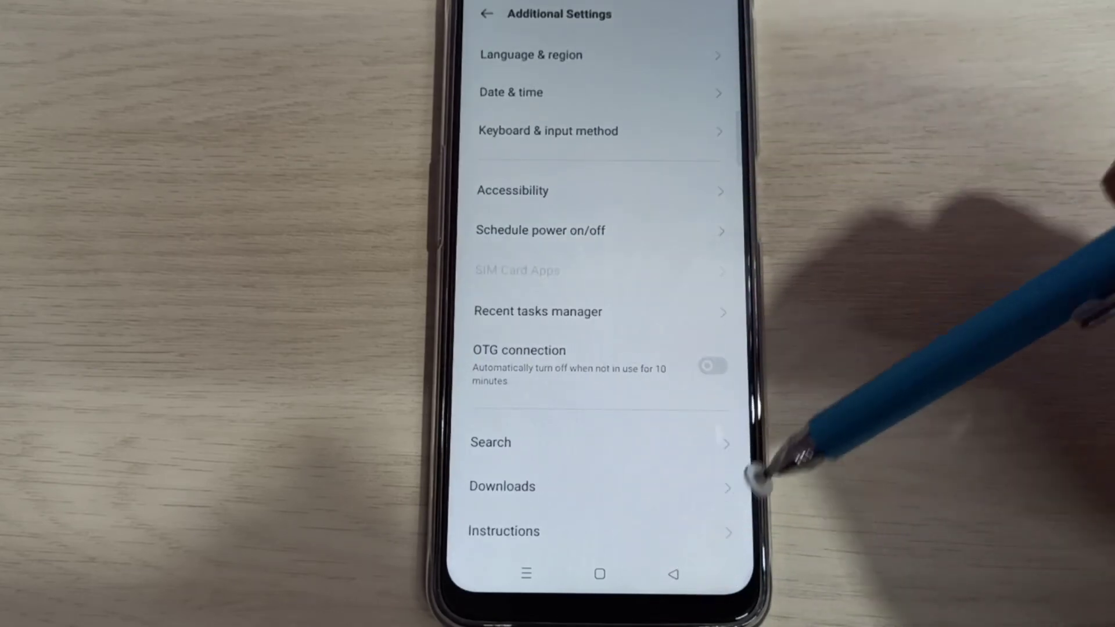